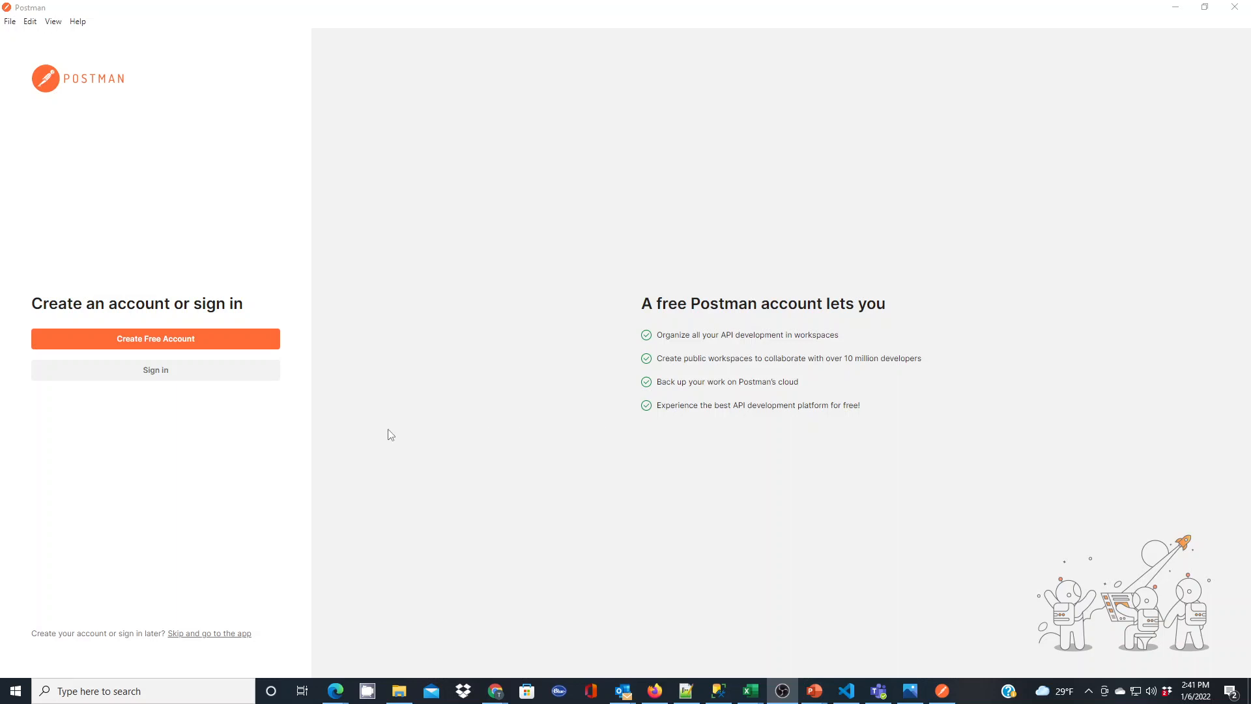
mouse_move(379, 388)
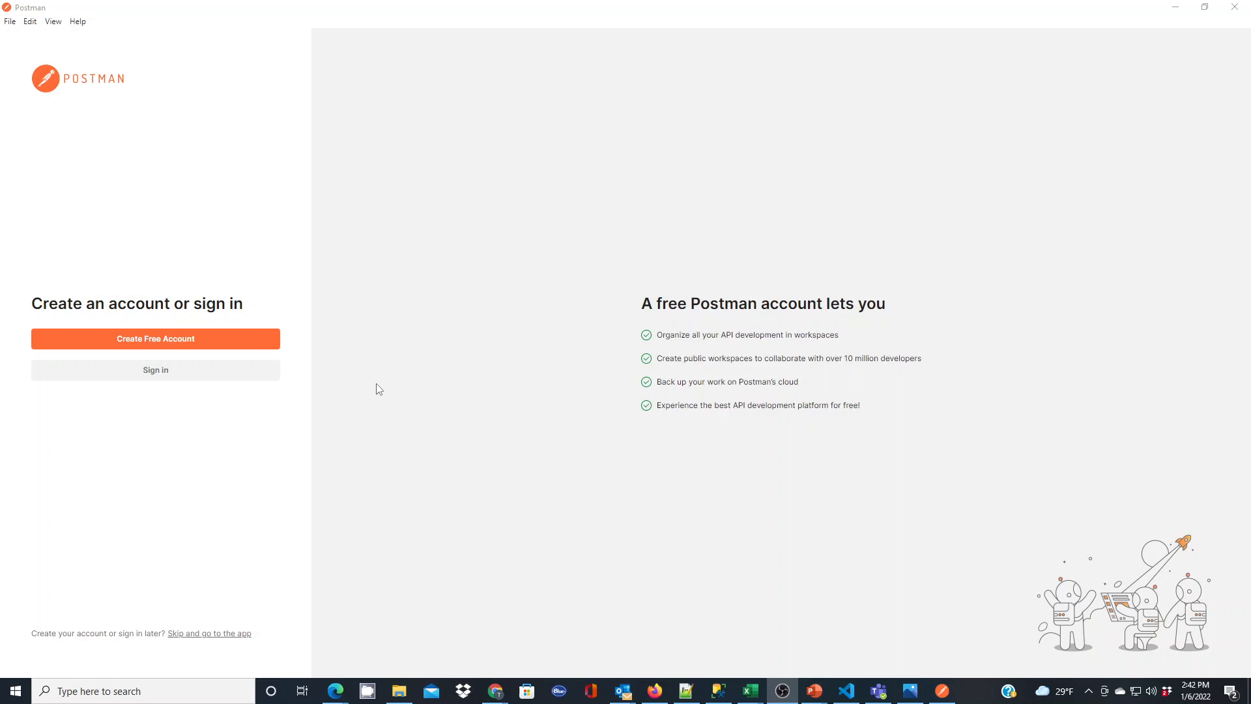
mouse_move(1084, 75)
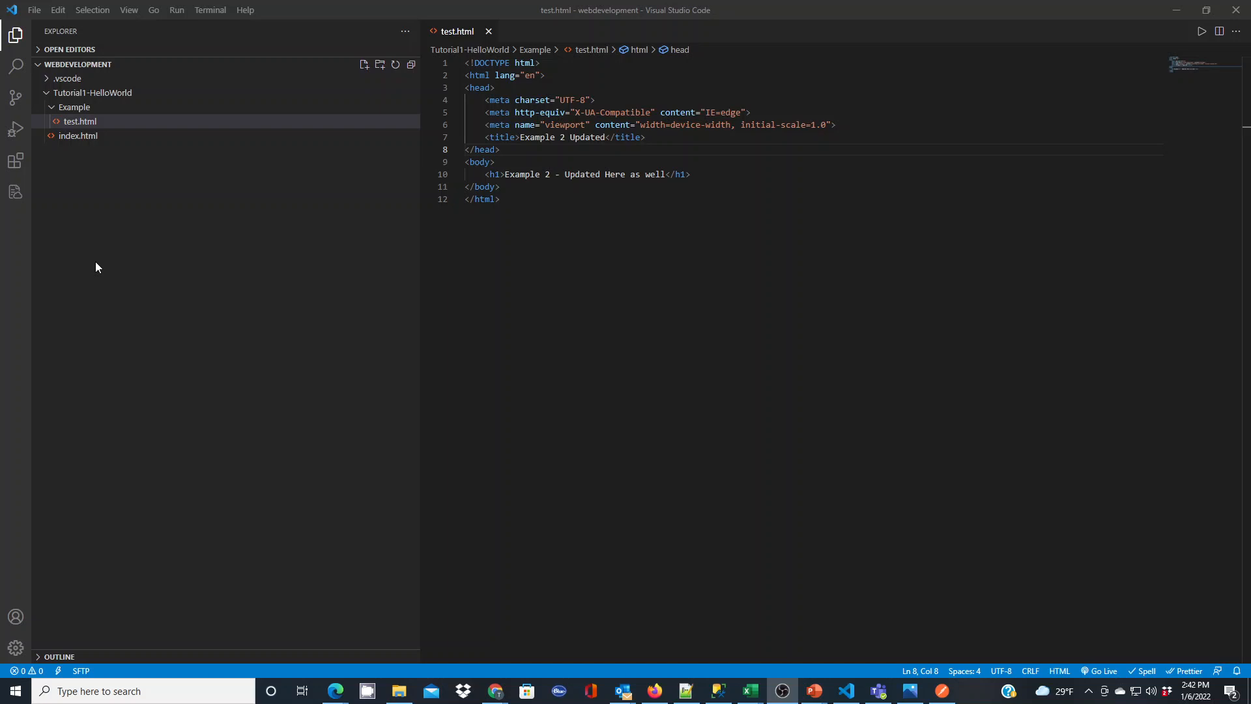
mouse_move(114, 248)
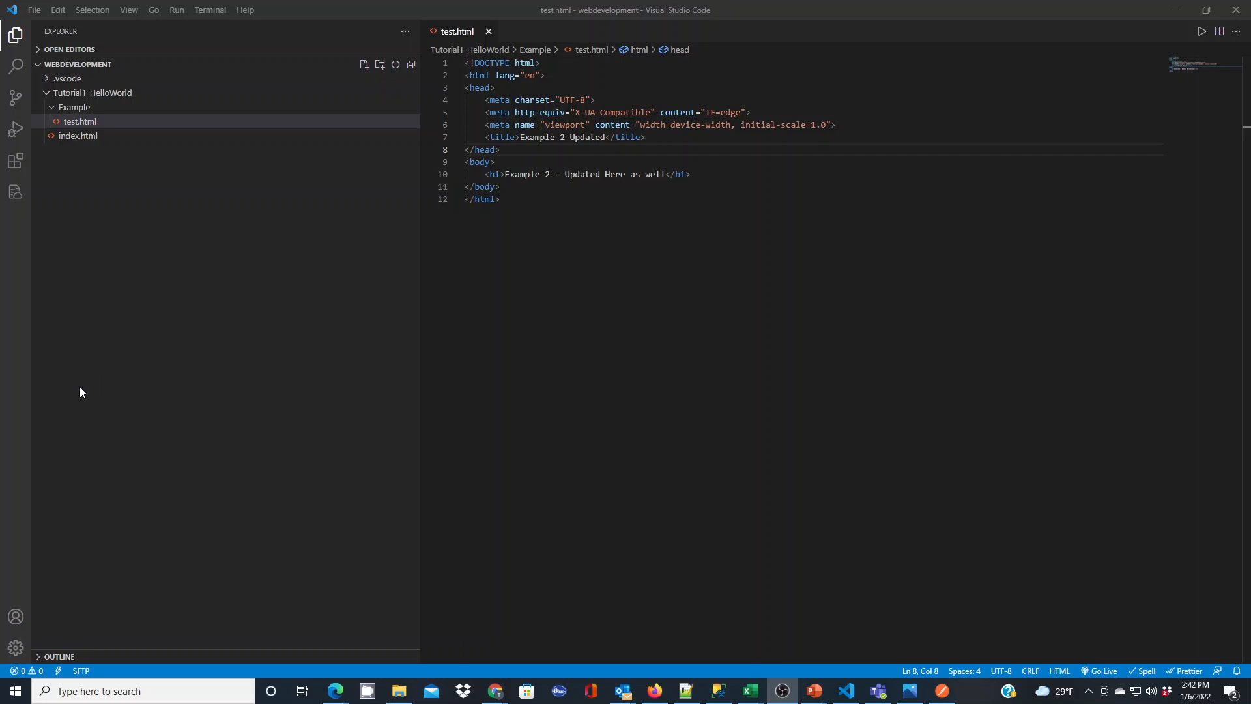
mouse_move(118, 370)
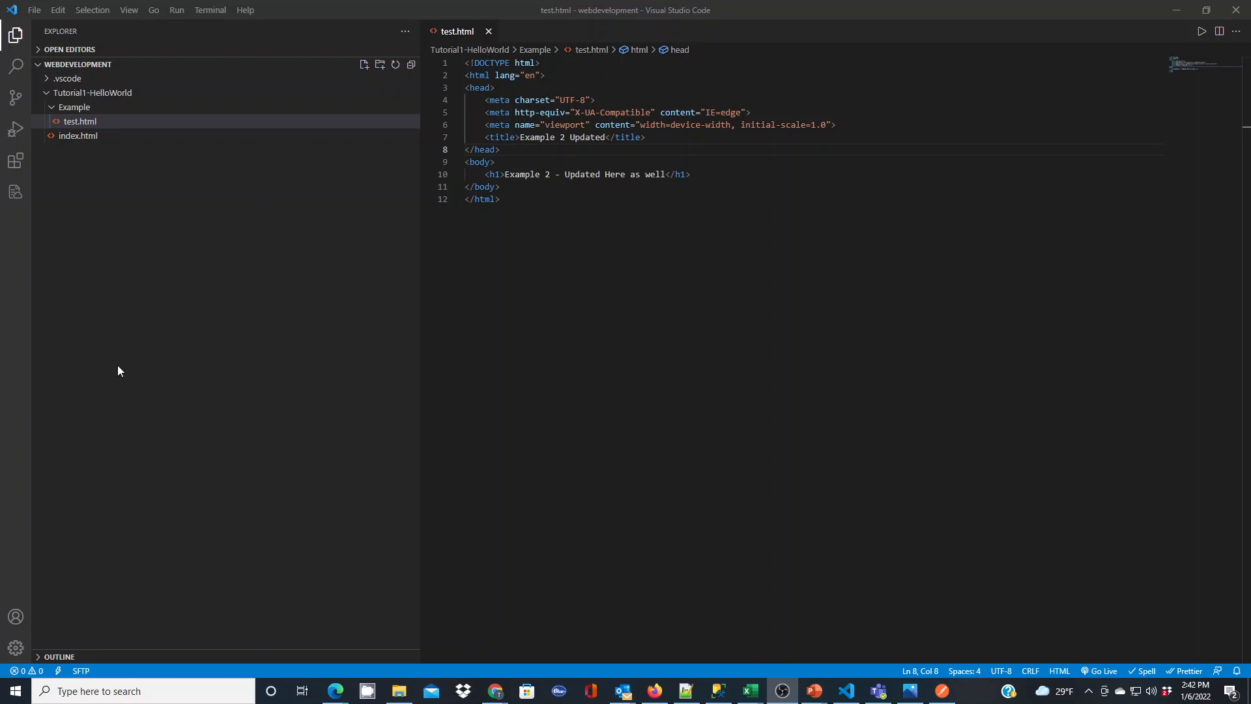
mouse_move(49, 228)
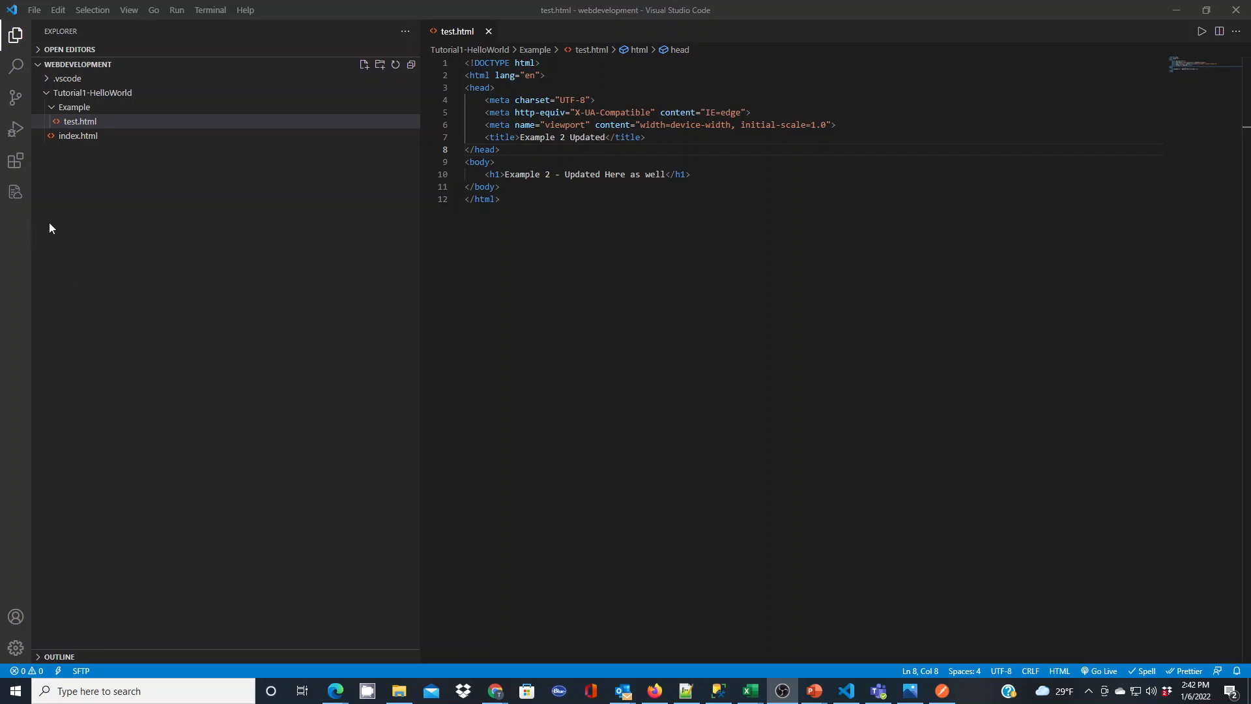
mouse_move(16, 161)
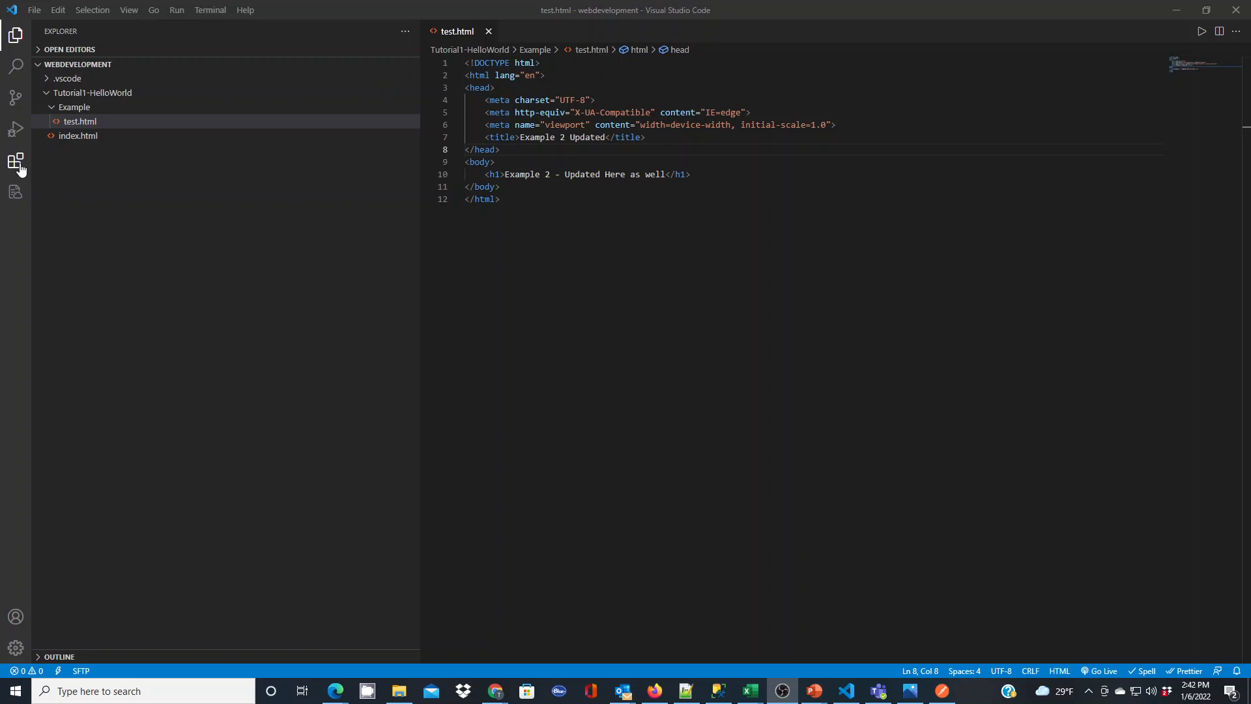
Search the Extensions view for 'thunder' and install Thunder Client
left_click(15, 161)
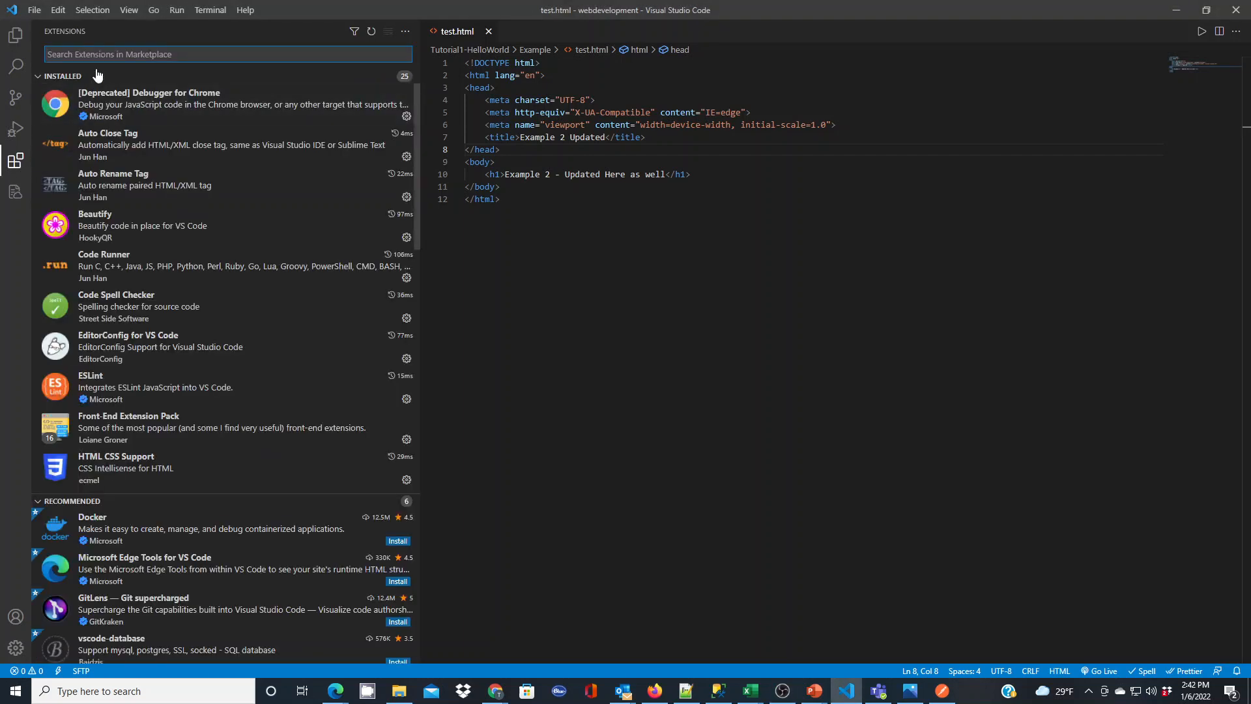
type("thunder")
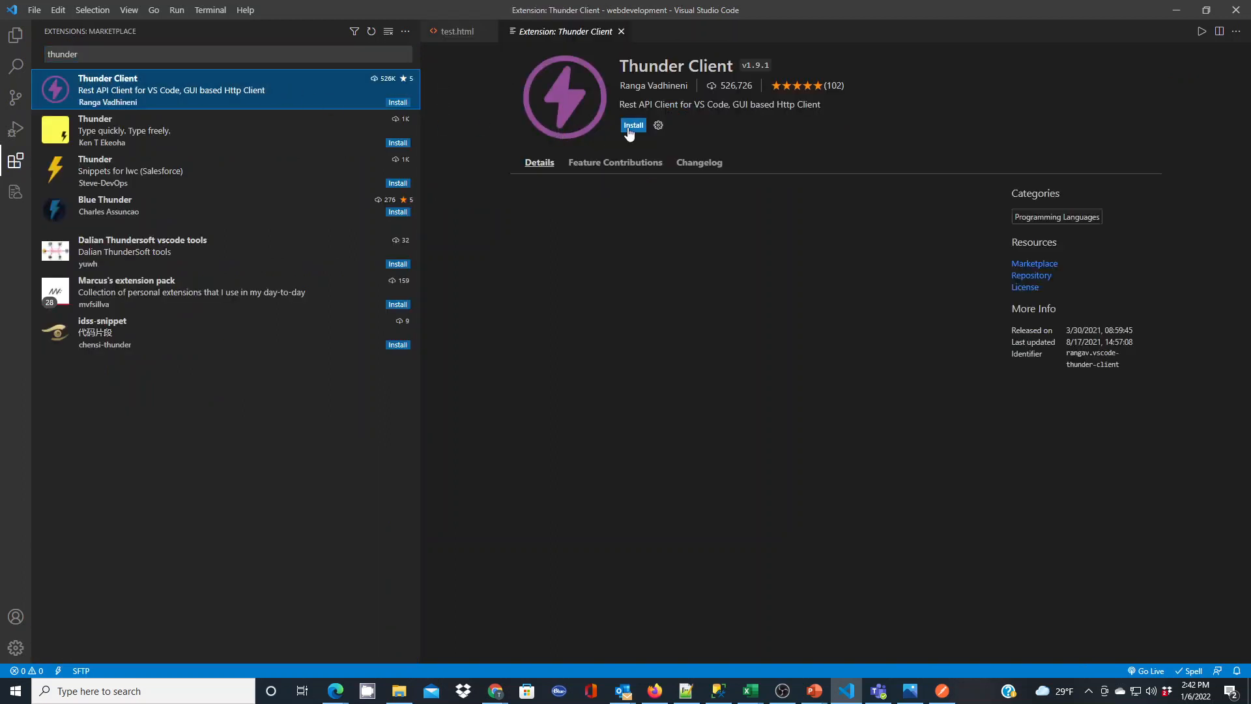
left_click(632, 125)
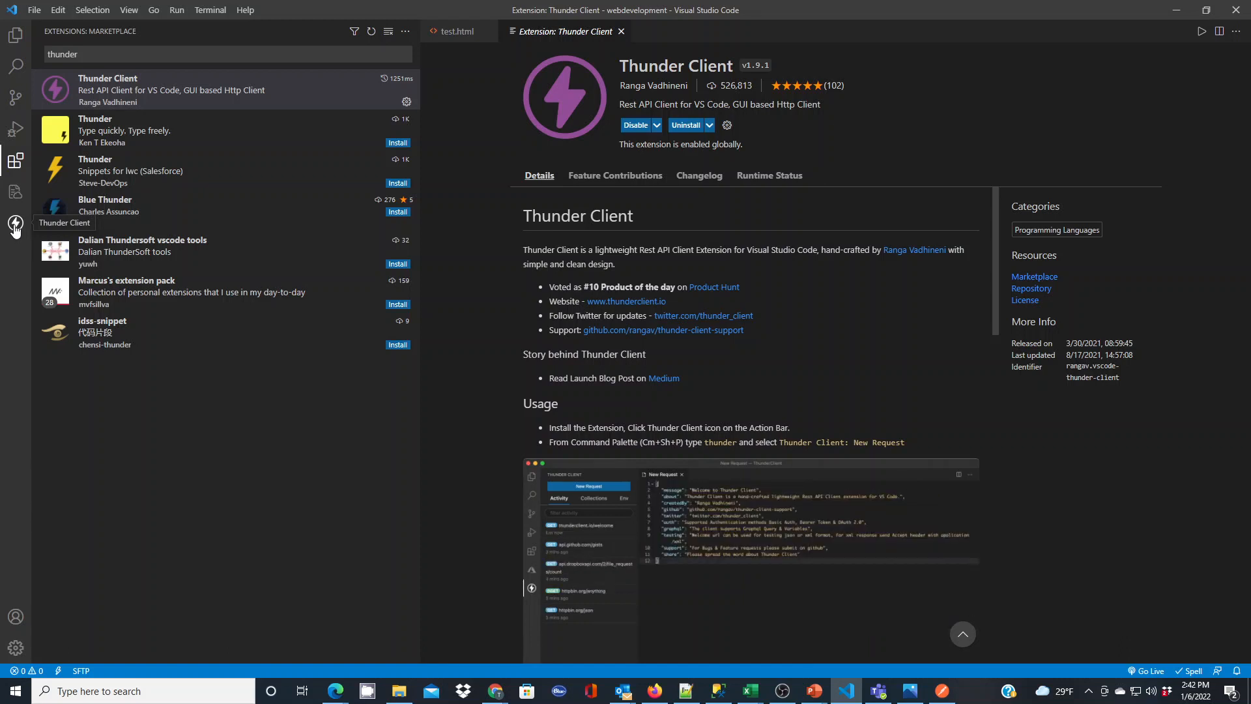
Open the Thunder Client panel and create a new GET request
left_click(15, 160)
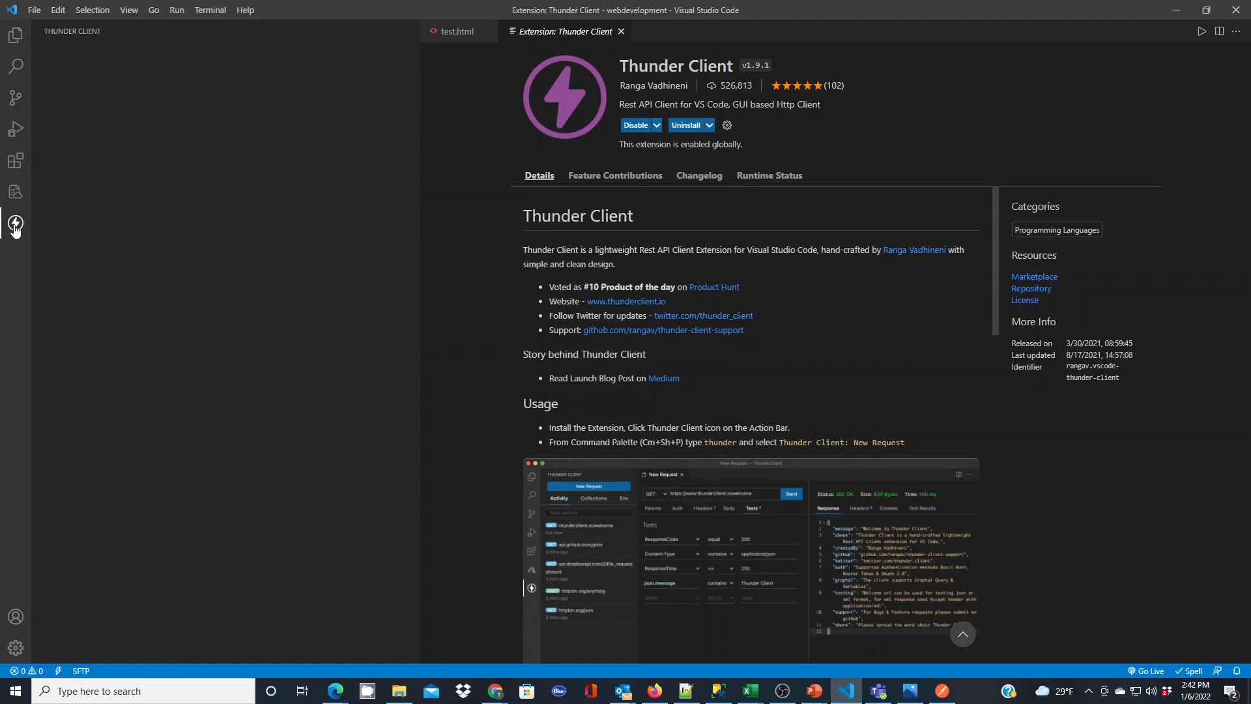
left_click(15, 224)
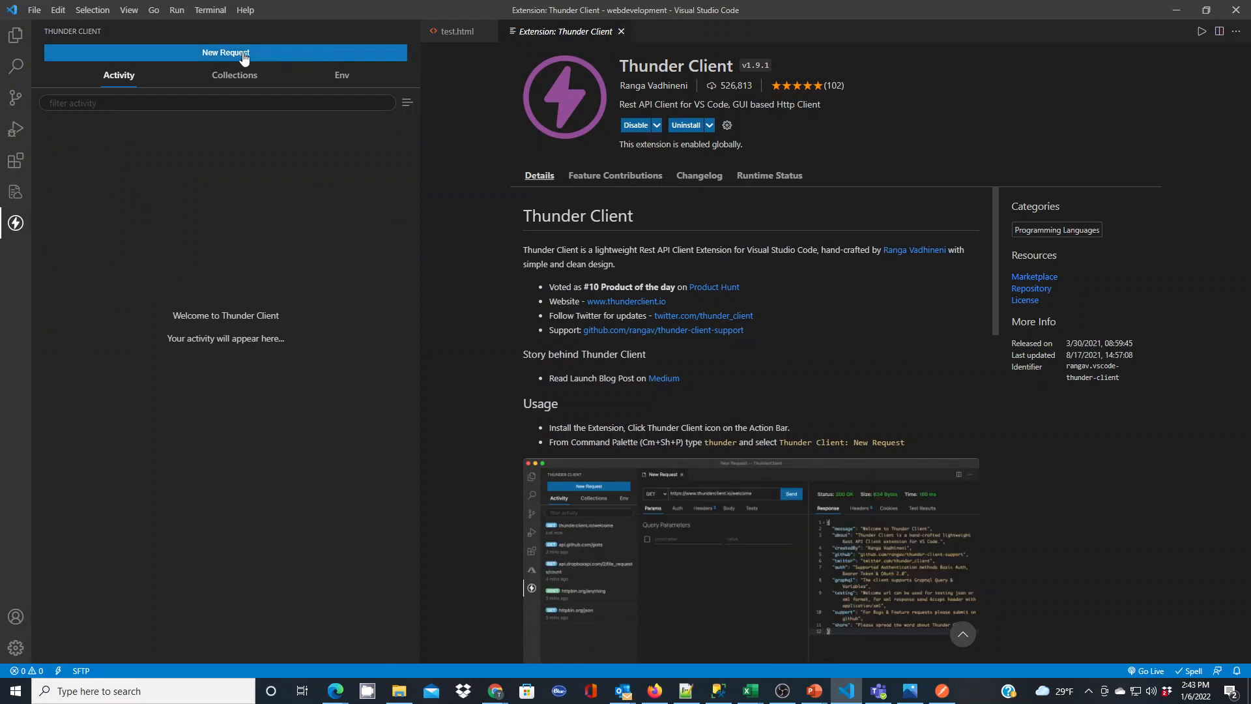
left_click(226, 53)
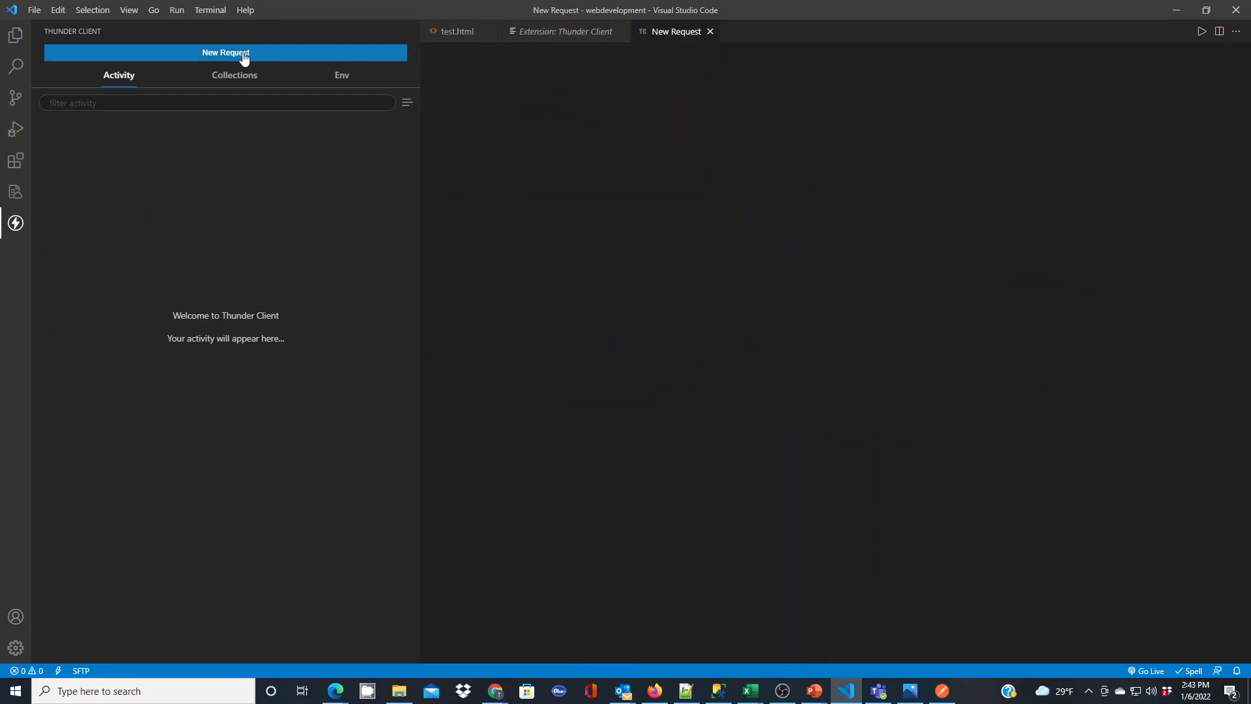
left_click(224, 53)
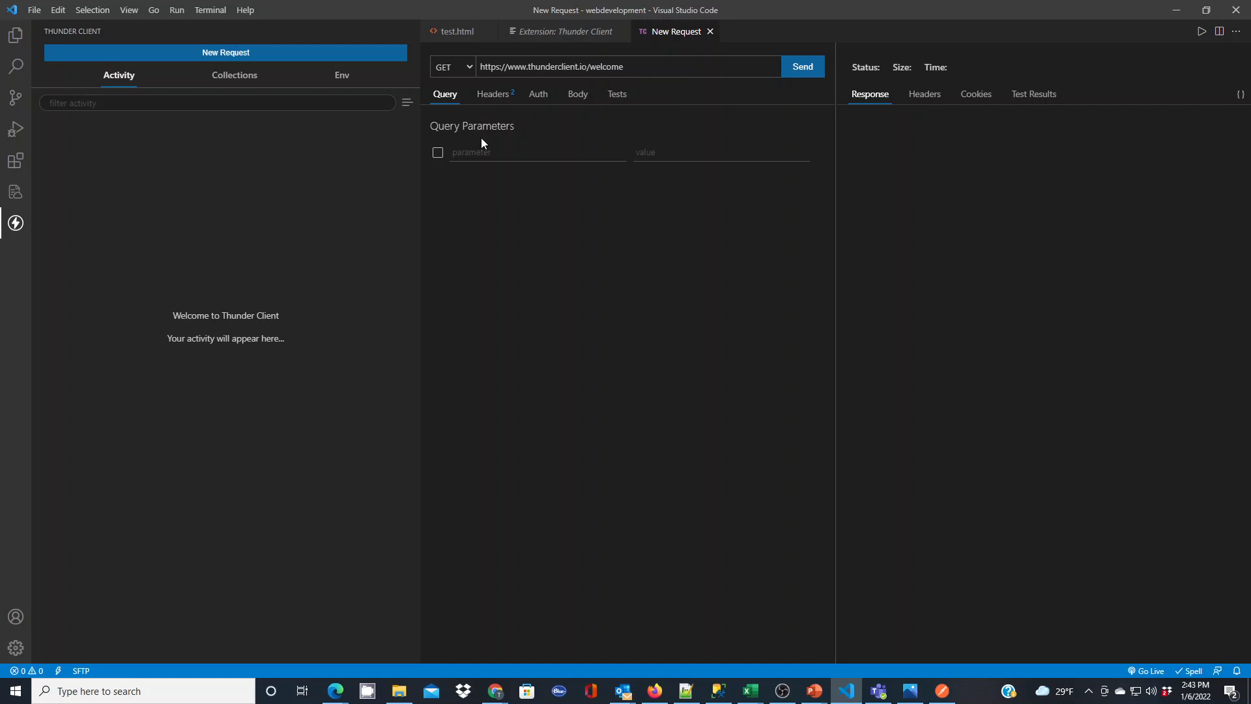
mouse_move(505, 105)
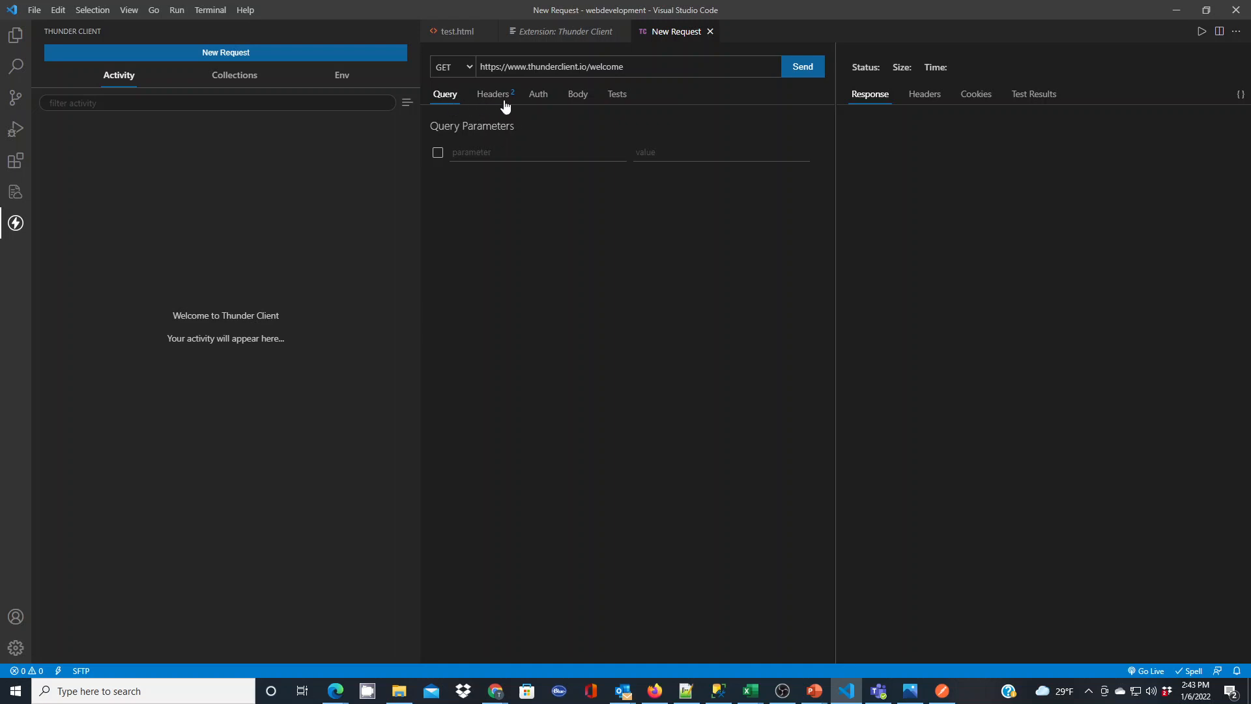
mouse_move(572, 104)
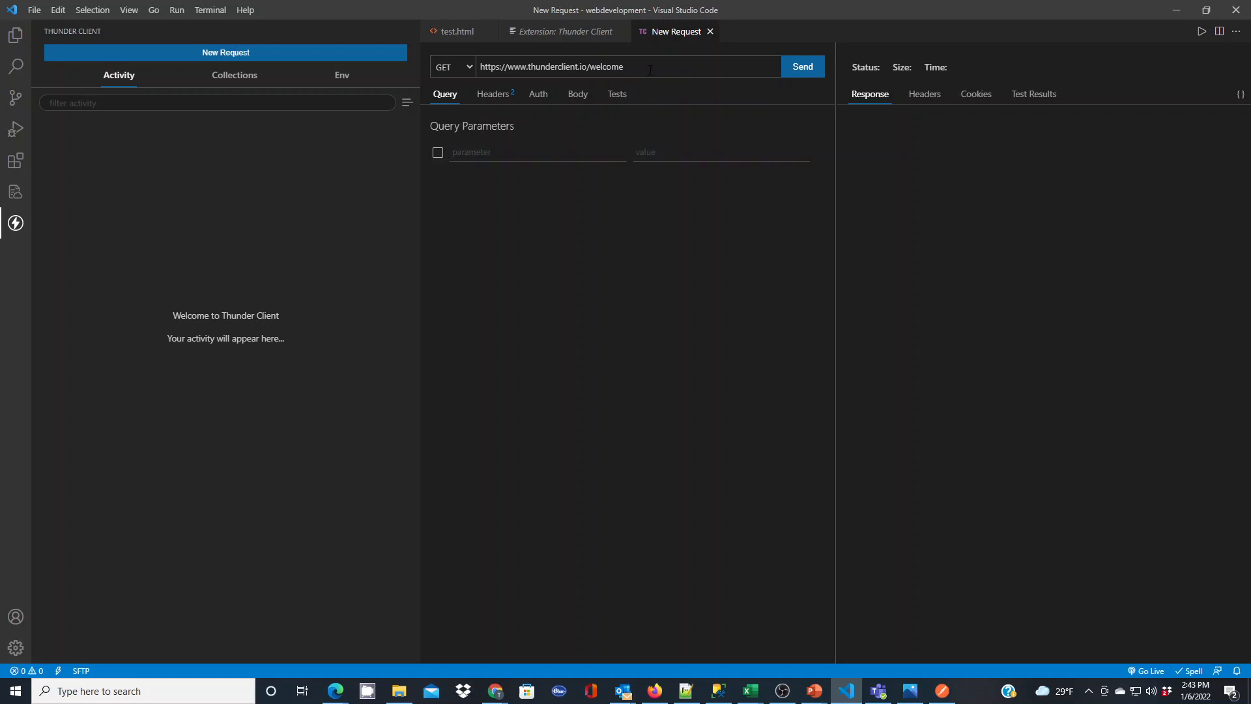
mouse_move(486, 458)
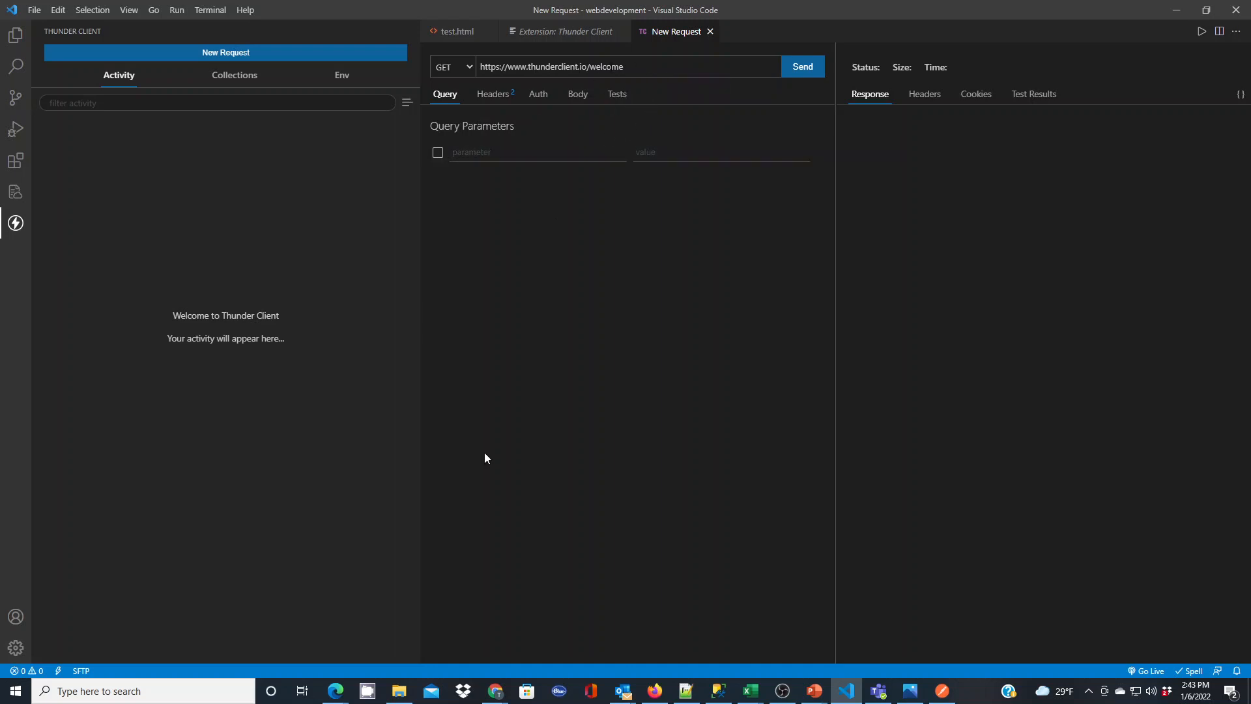
mouse_move(669, 336)
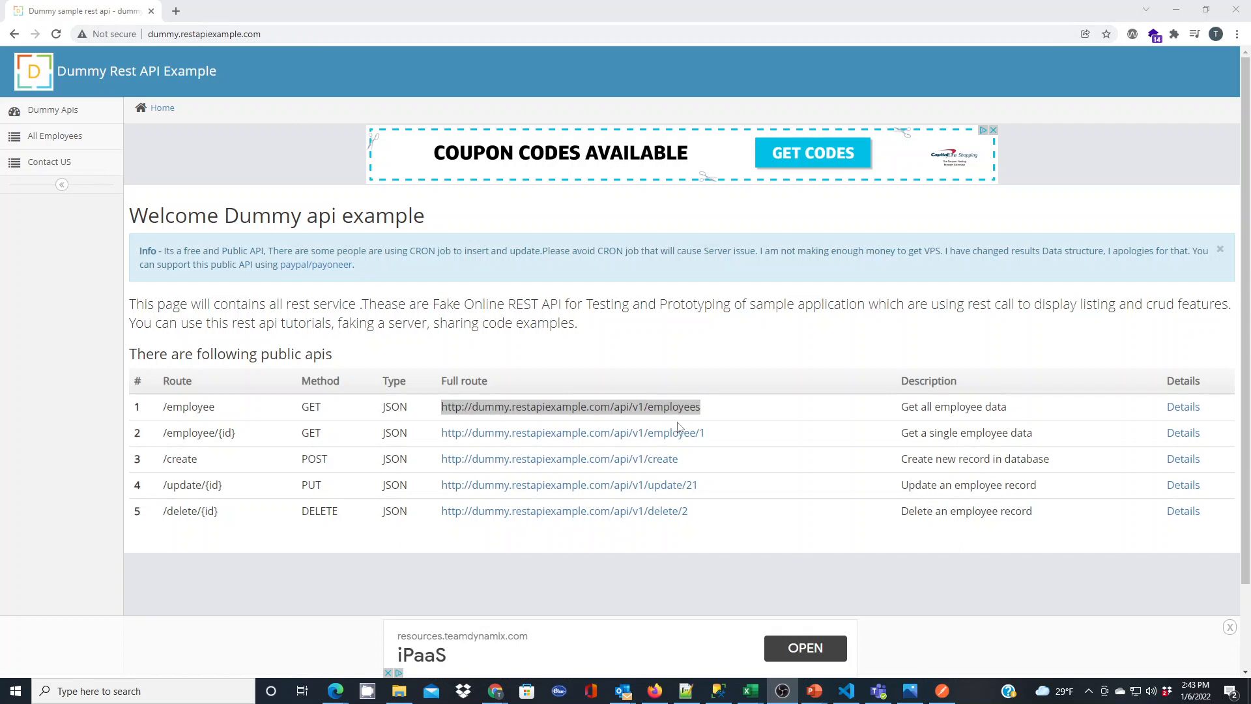
mouse_move(717, 413)
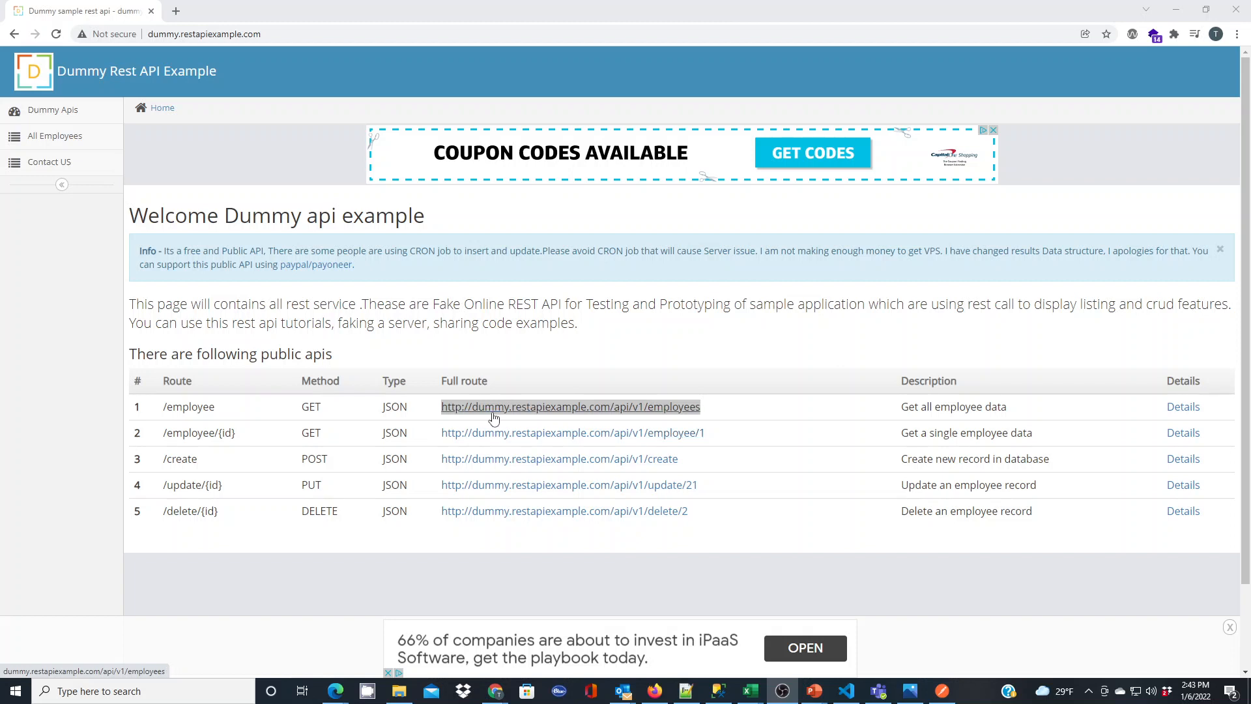
Copy the /api/v1/employees full route link from the Dummy Rest API page
right_click(570, 406)
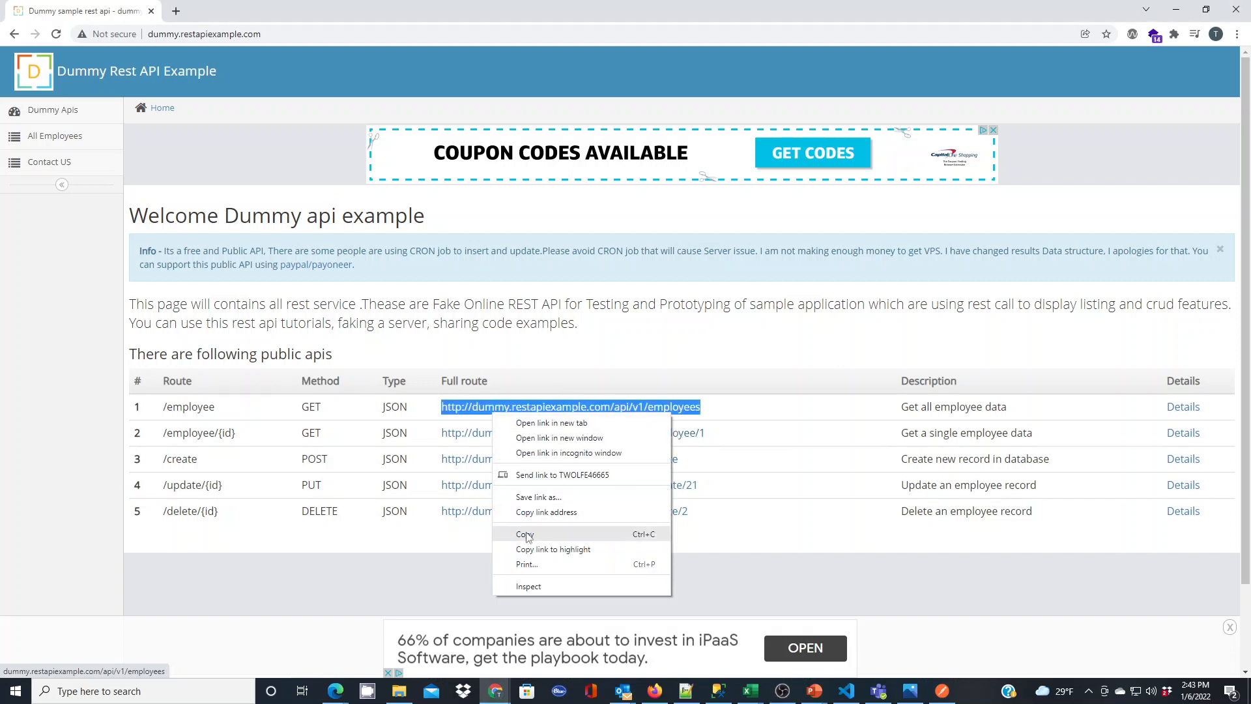
left_click(526, 533)
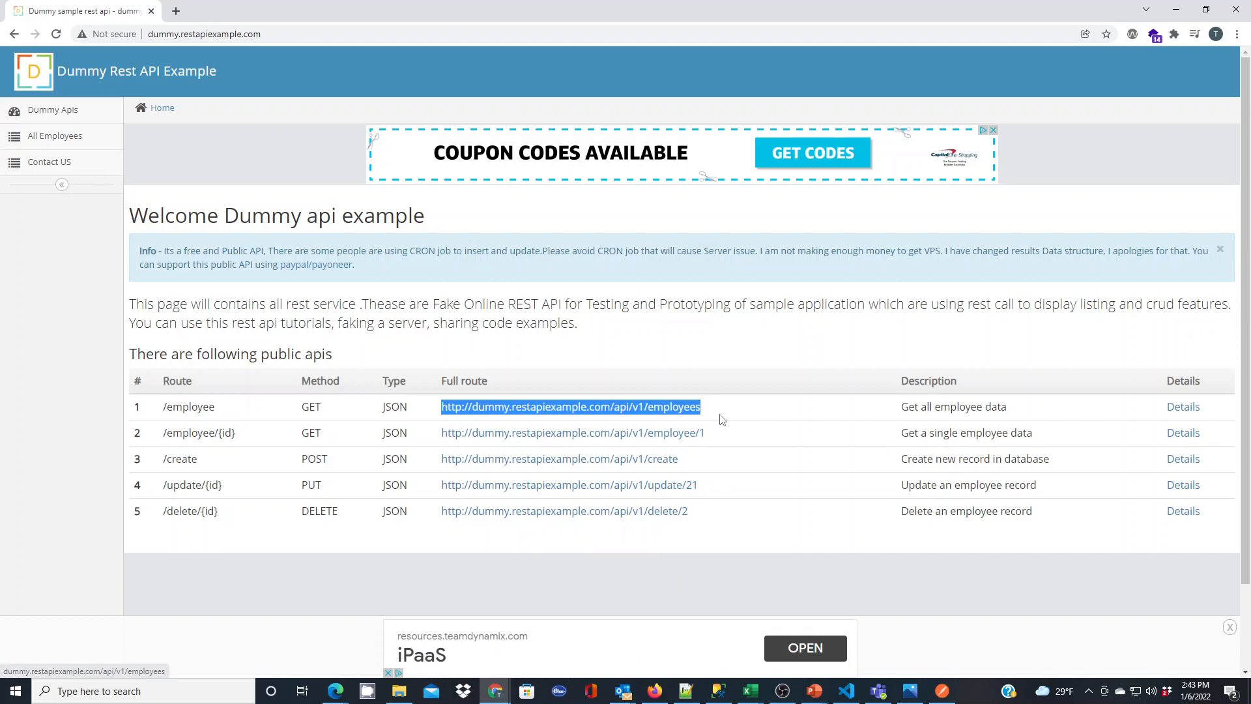
mouse_move(858, 679)
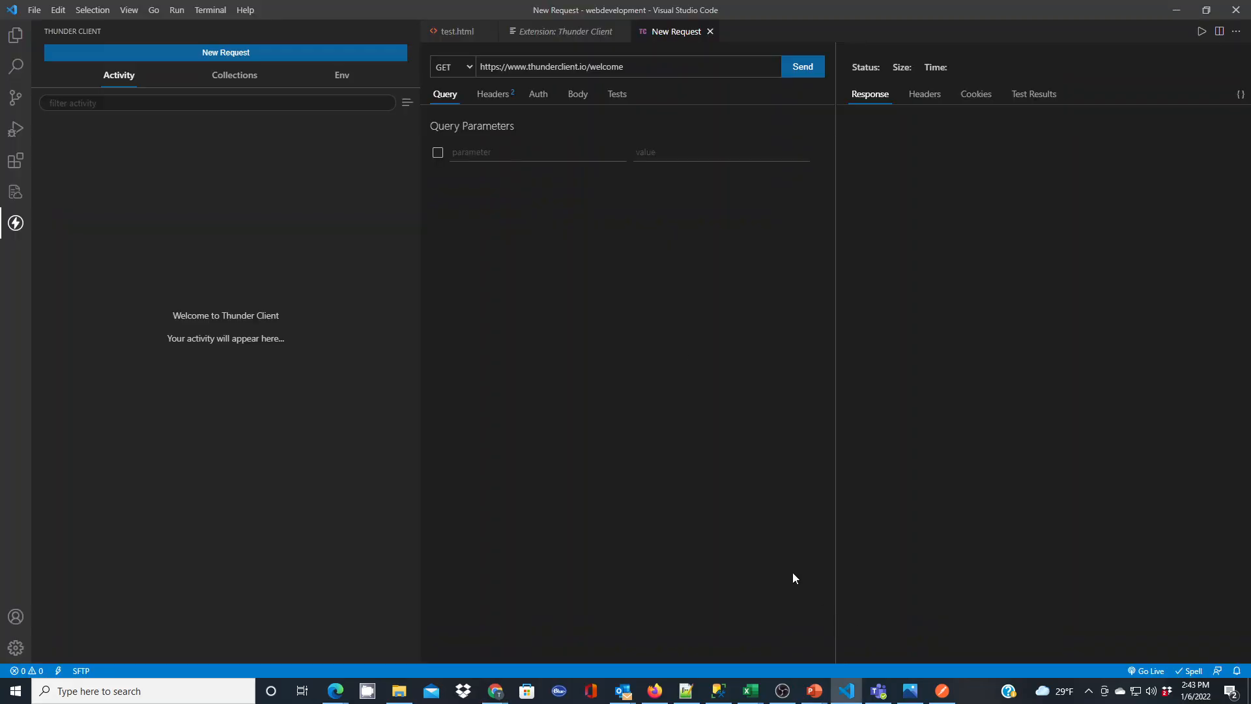
double_click(607, 66)
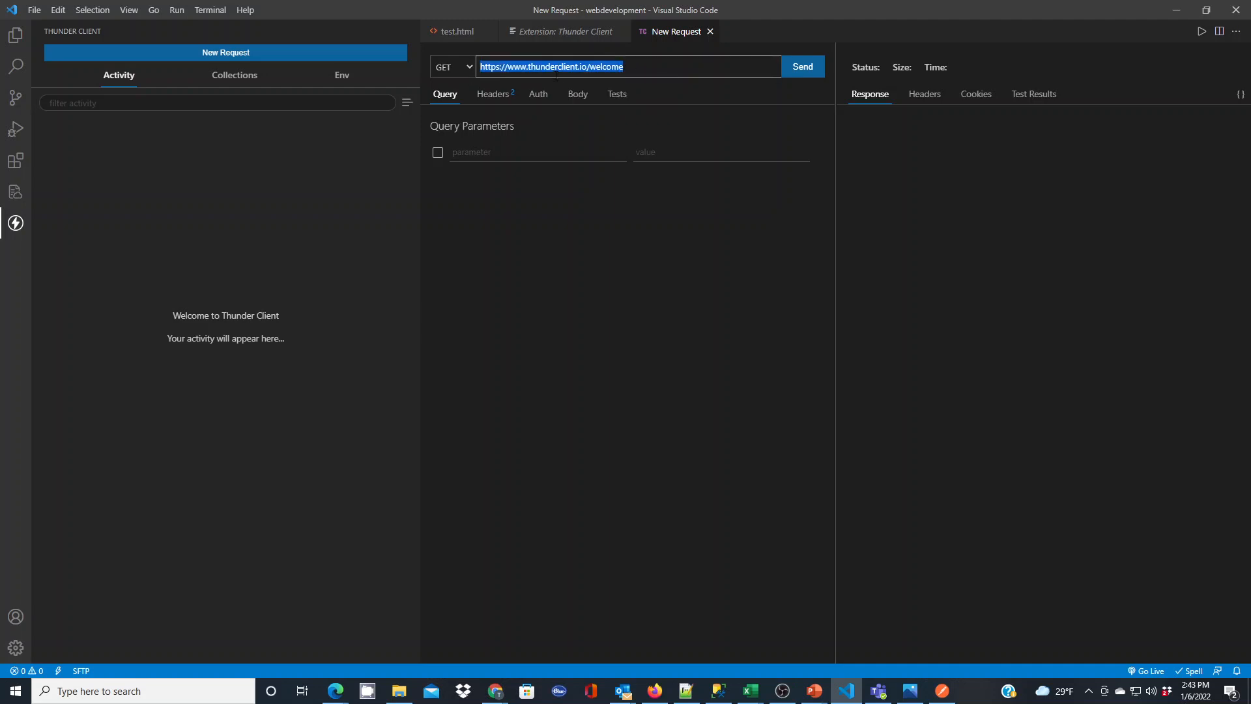
type("http://dummy.restapiexample.com/api/v1/employees")
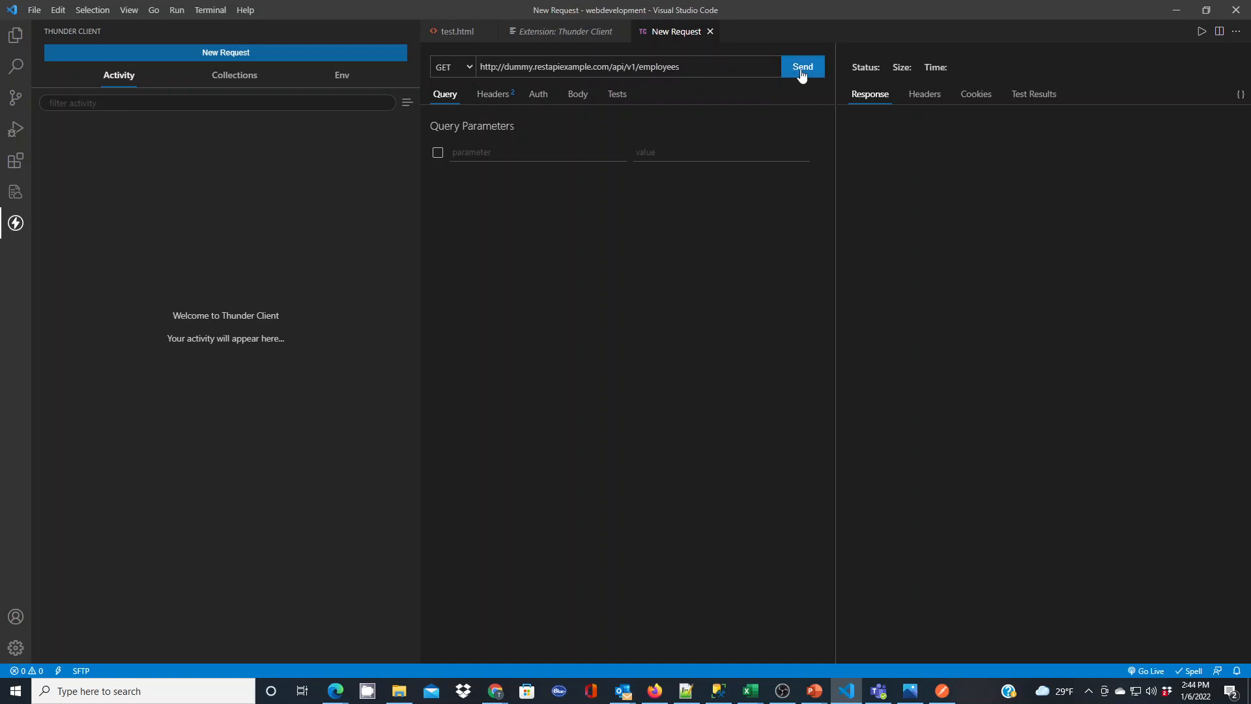
left_click(802, 67)
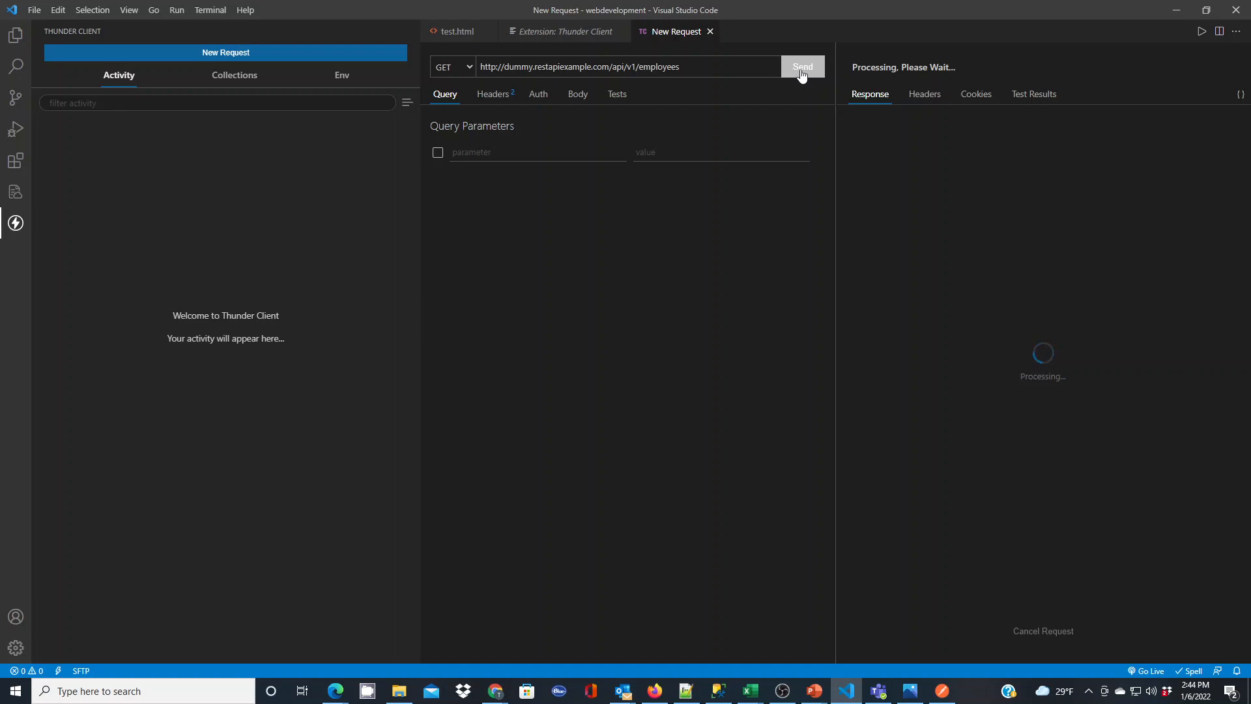
left_click(803, 67)
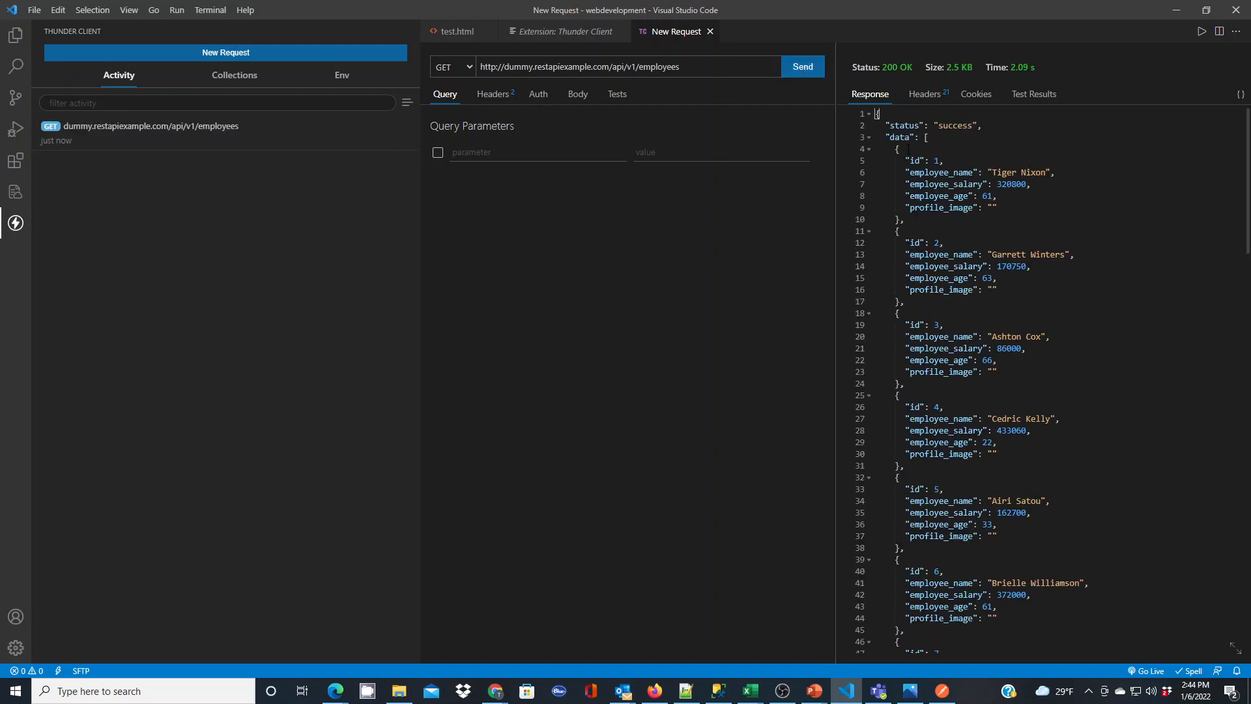
mouse_move(910, 78)
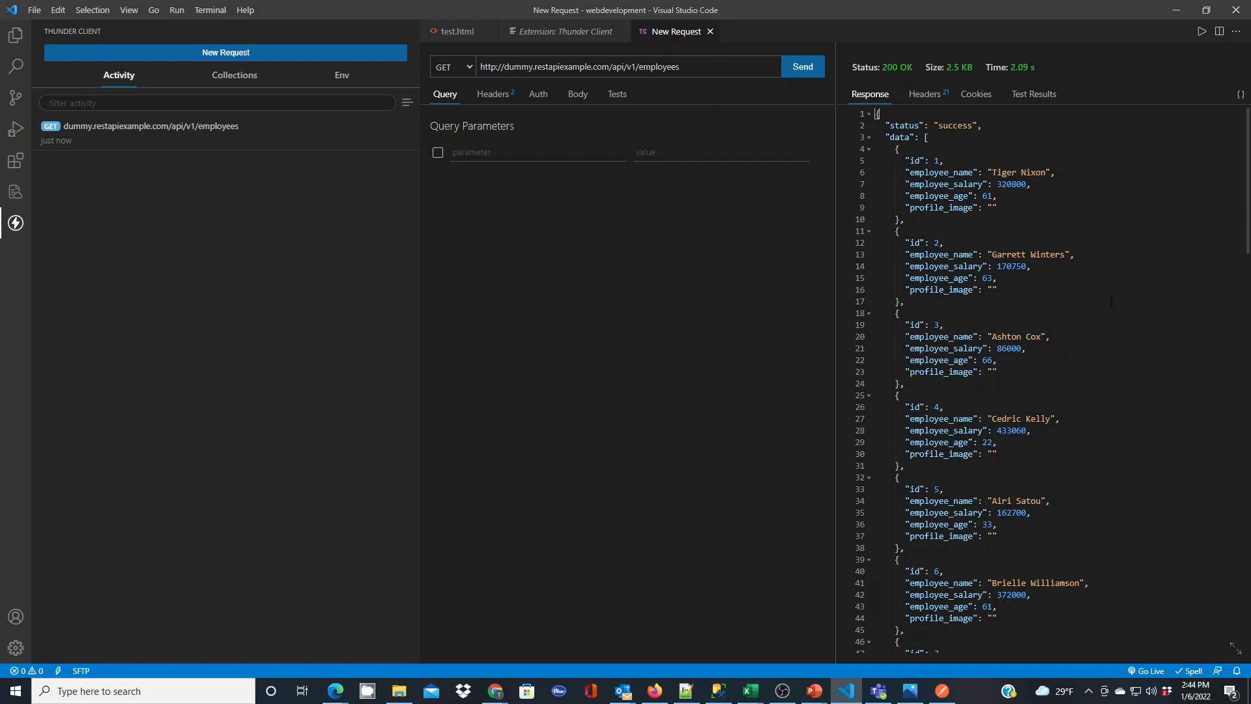
scroll("down", 3)
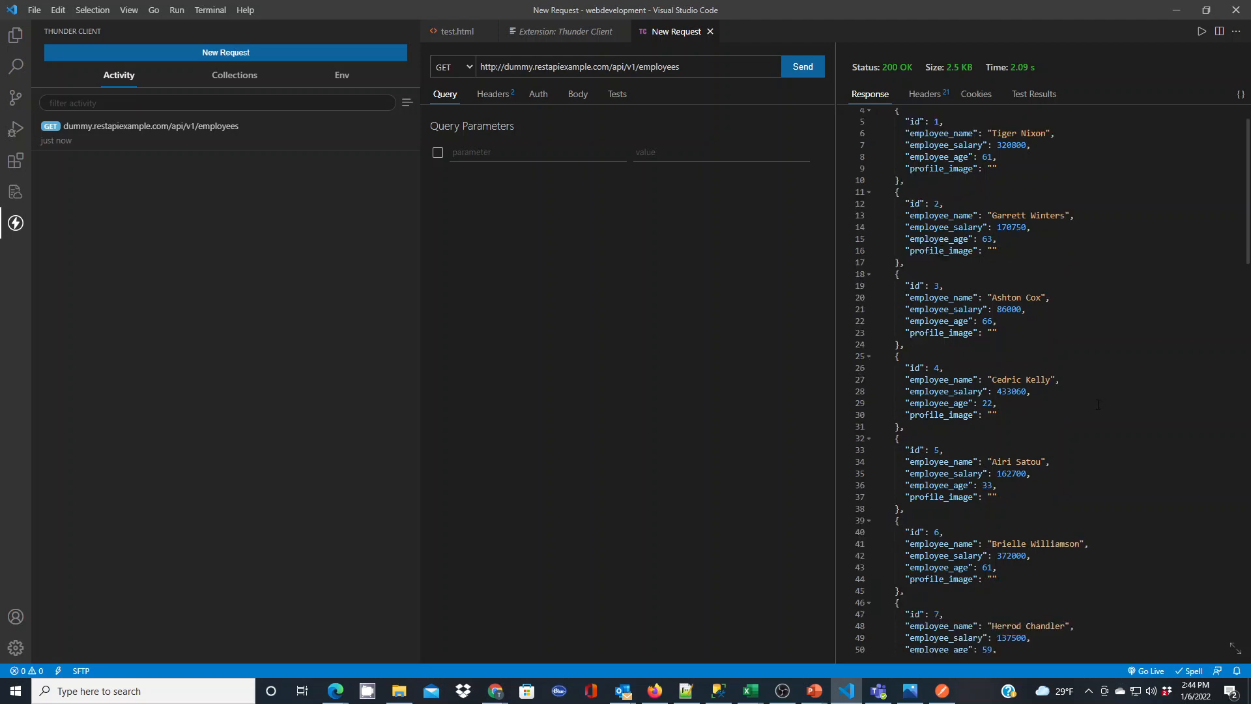
scroll("down", 3)
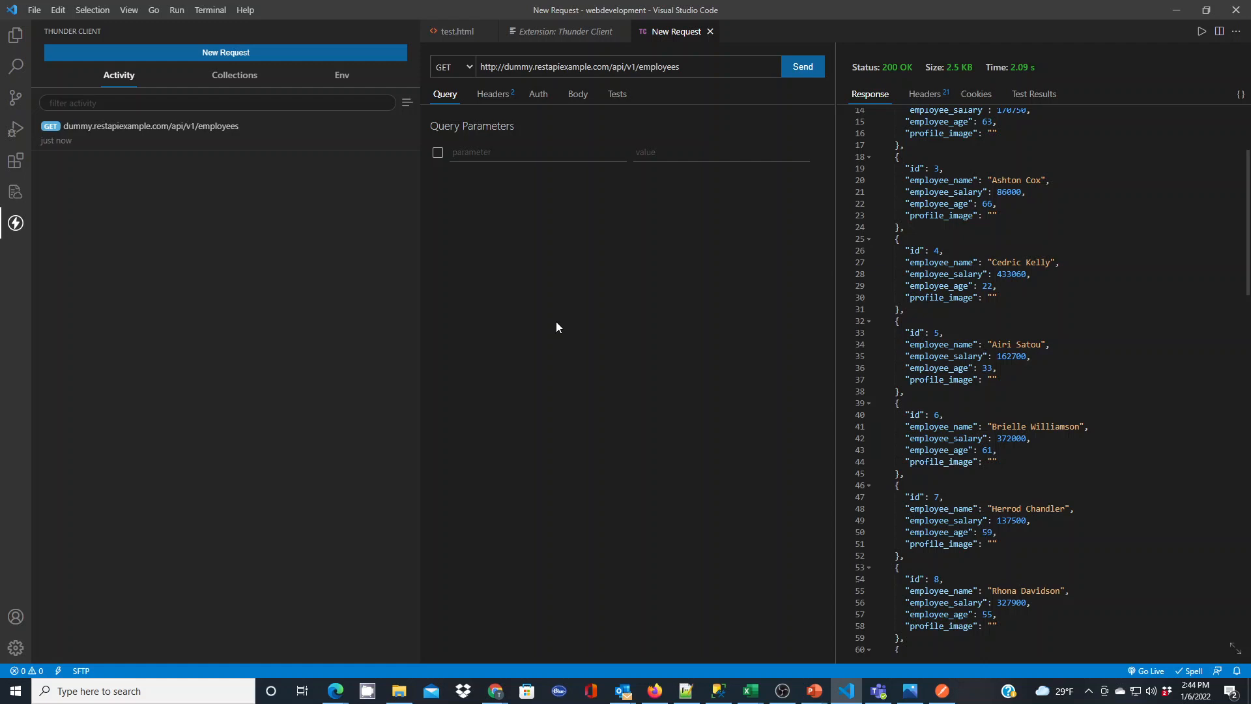
mouse_move(445, 273)
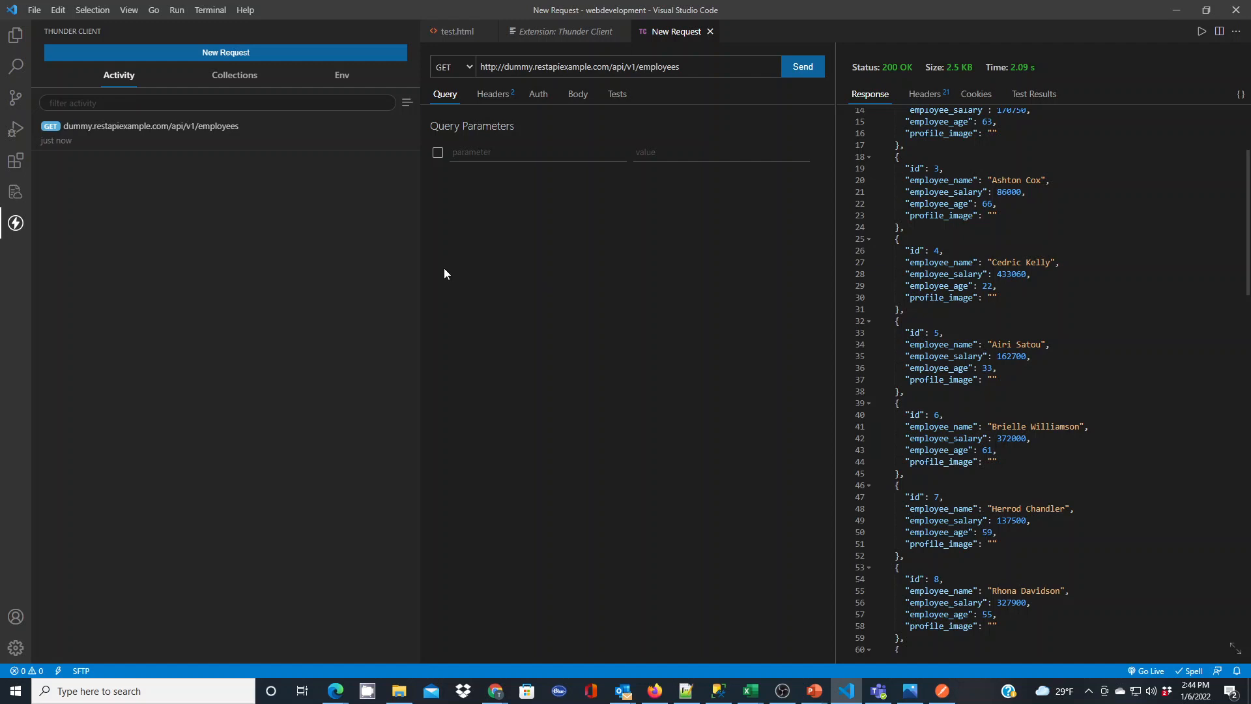
mouse_move(502, 272)
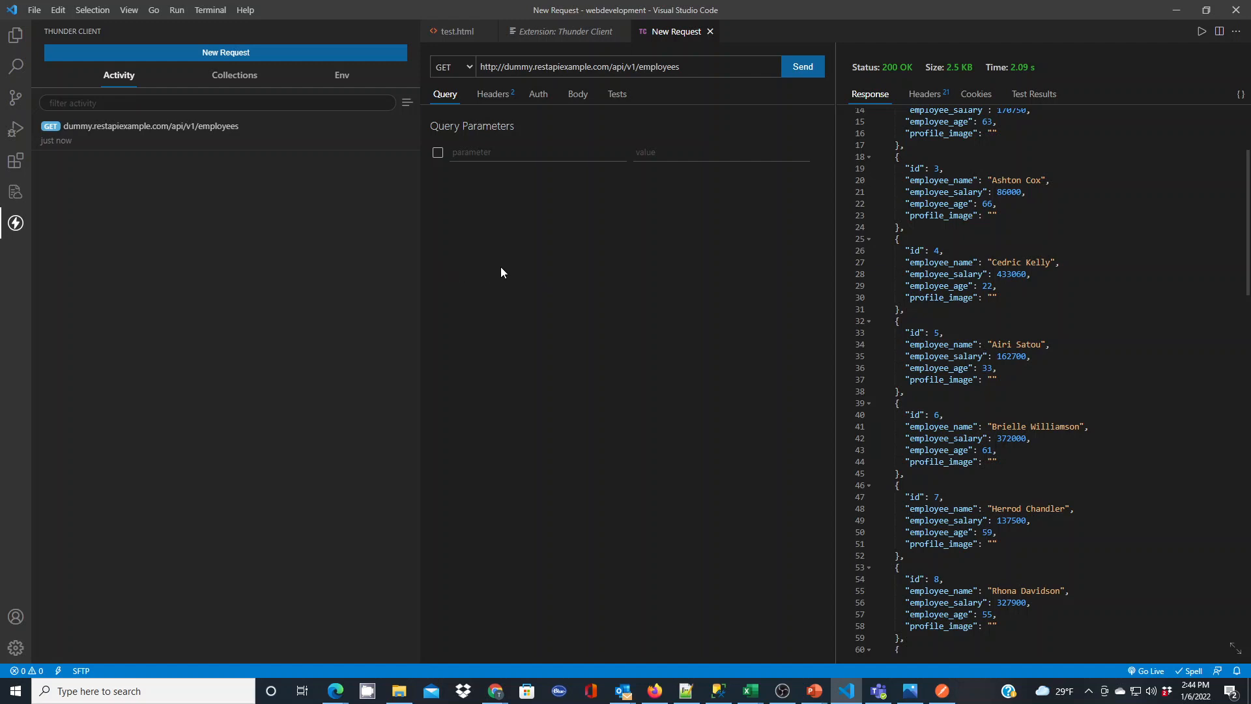
mouse_move(526, 258)
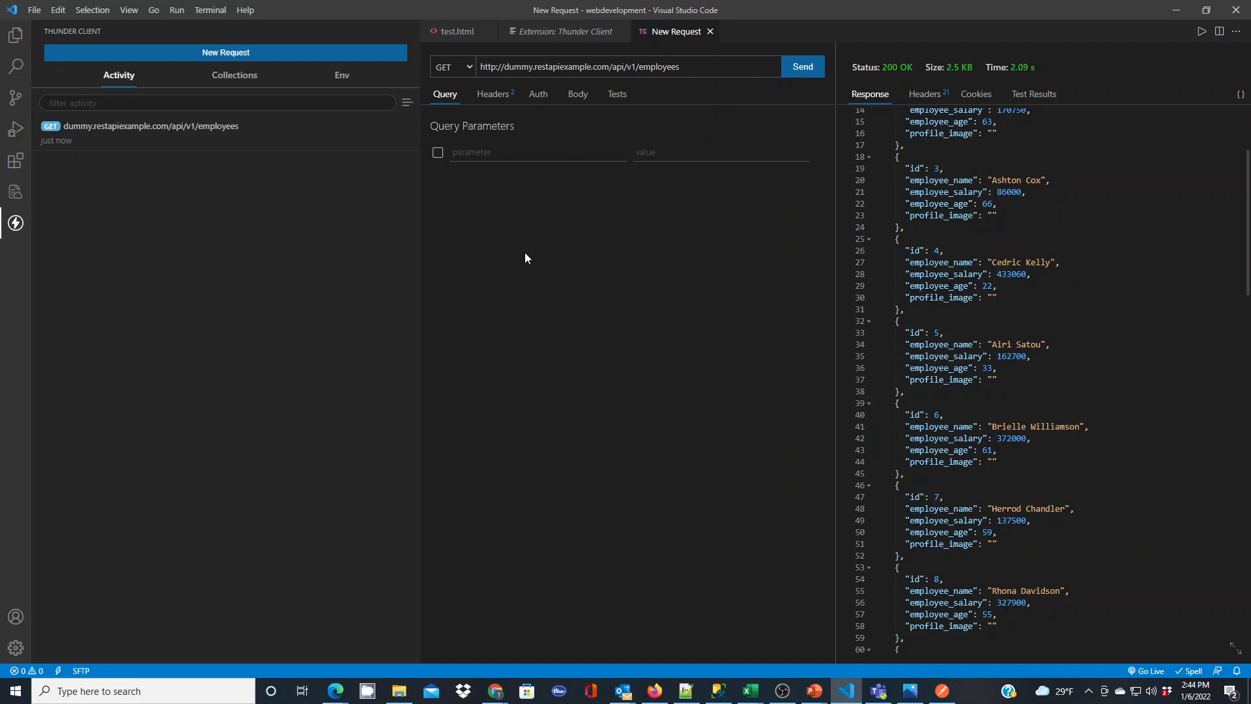
mouse_move(555, 238)
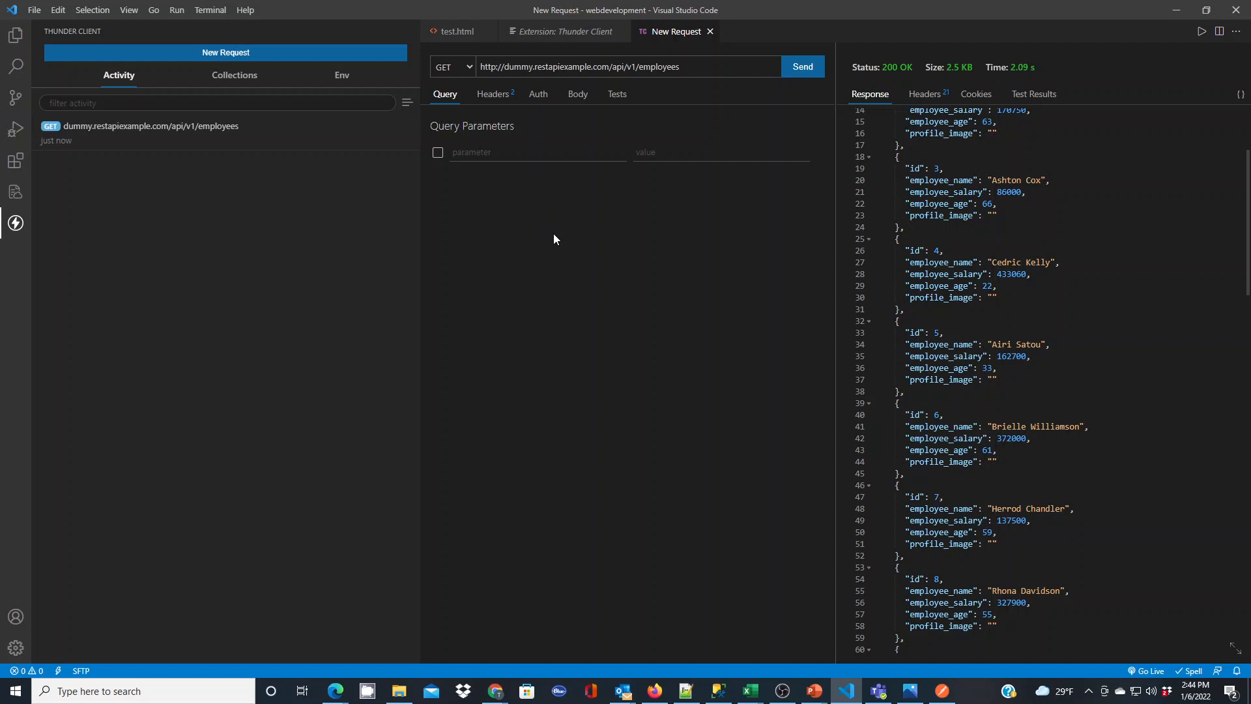
mouse_move(591, 234)
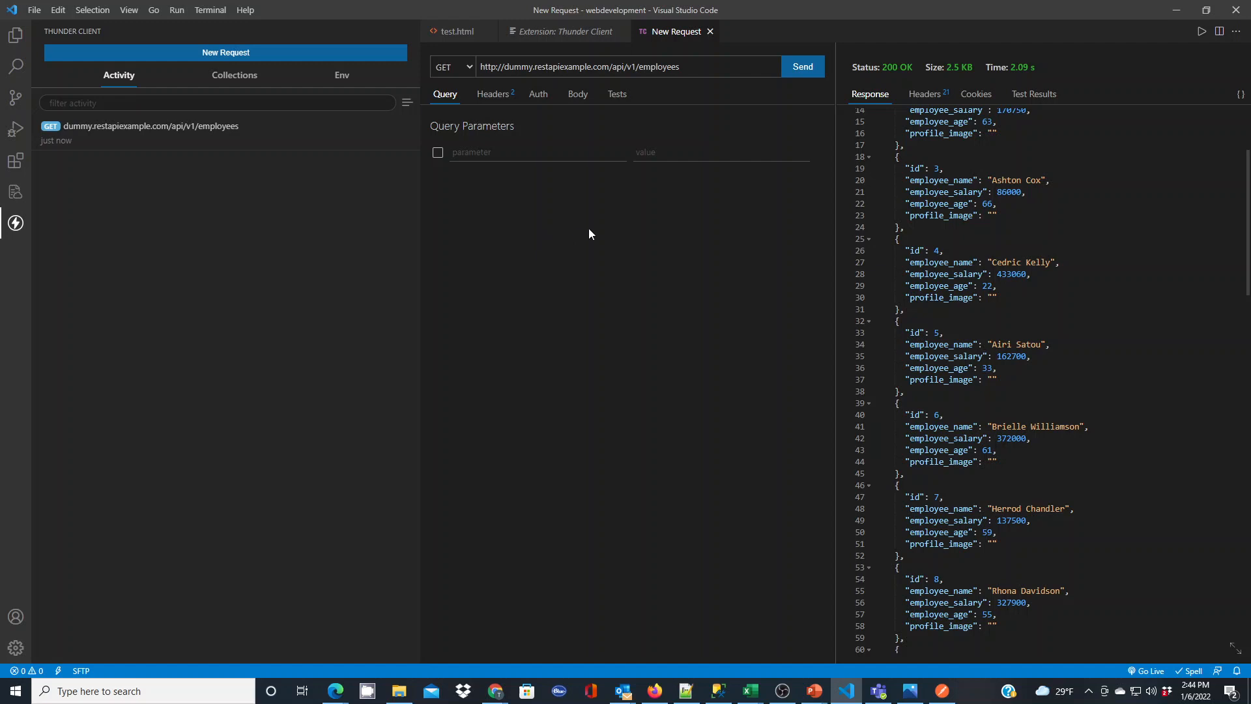
mouse_move(556, 232)
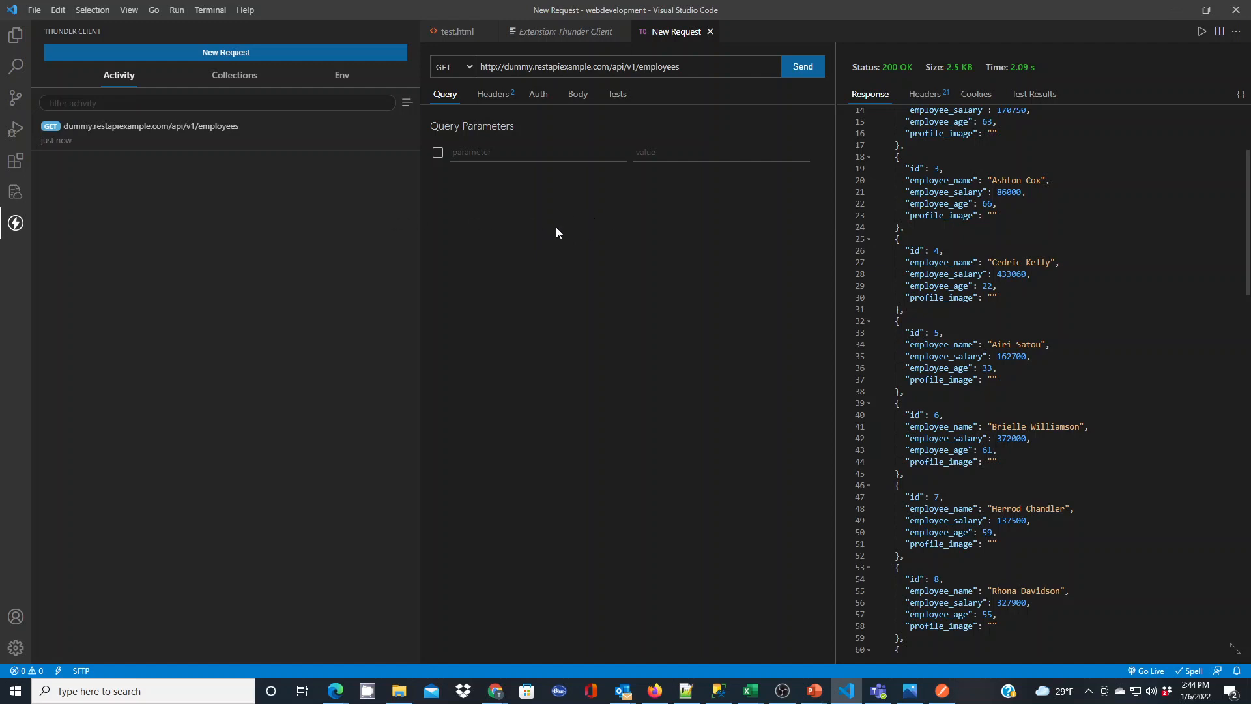
mouse_move(102, 268)
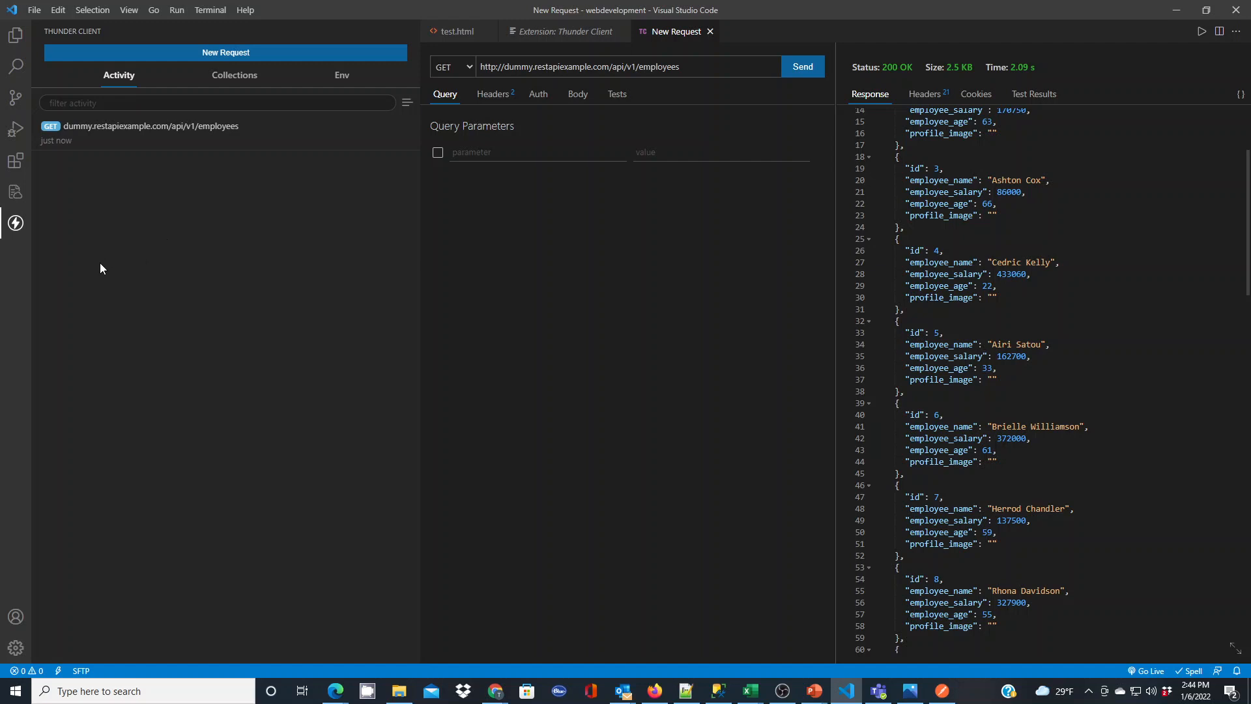
mouse_move(124, 271)
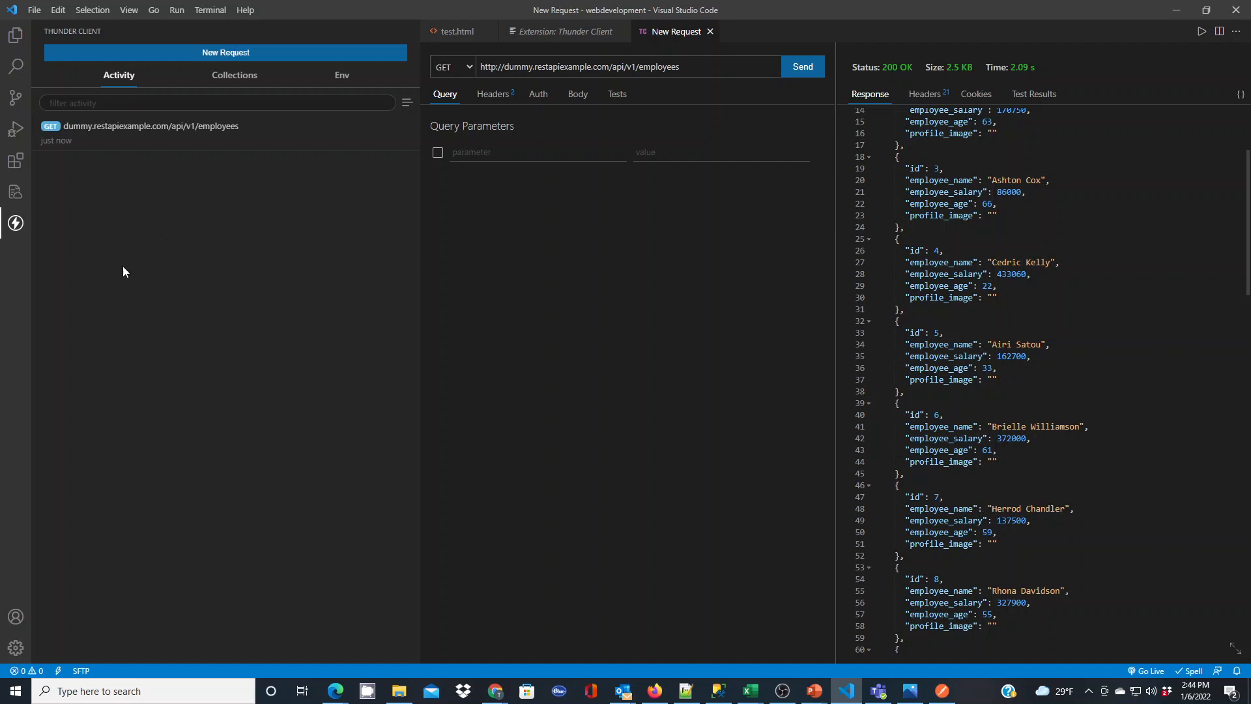